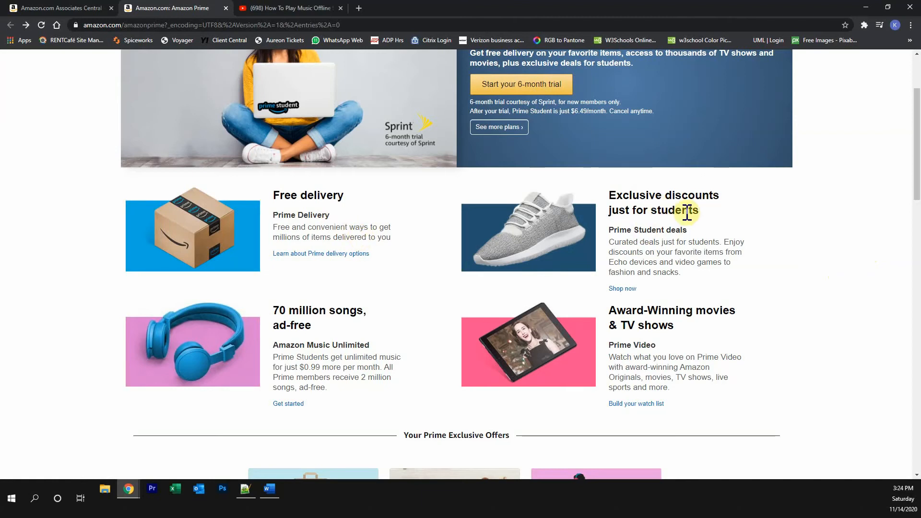
mouse_move(240, 343)
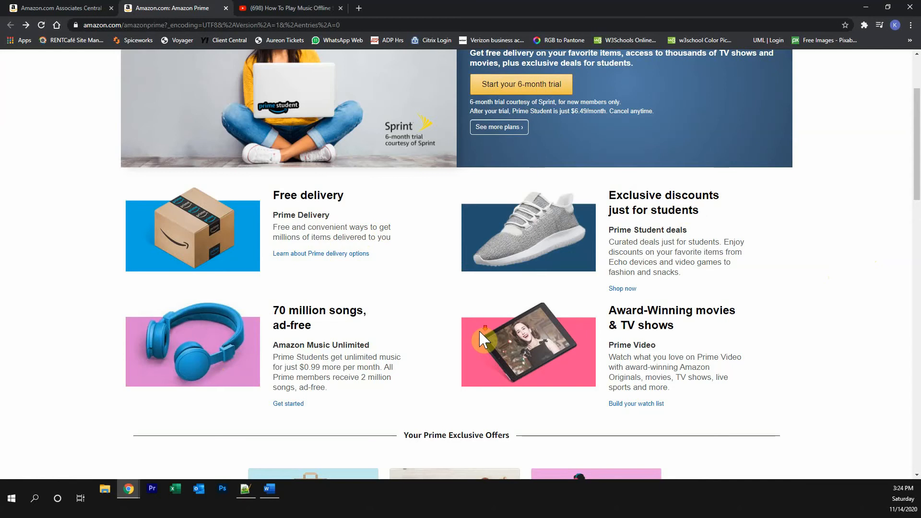
Step: Scroll through the Prime Student benefits, then switch to the YouTube video page
scroll("down", 3)
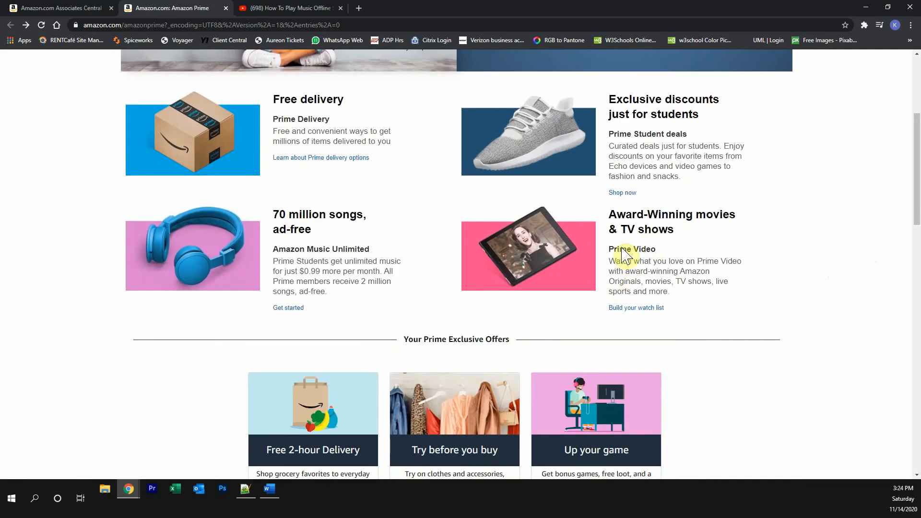
scroll("down", 3)
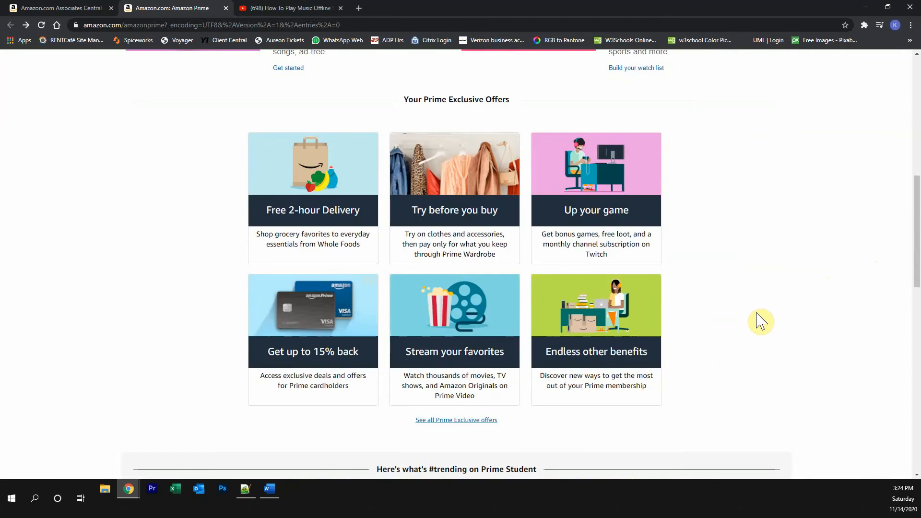
mouse_move(643, 265)
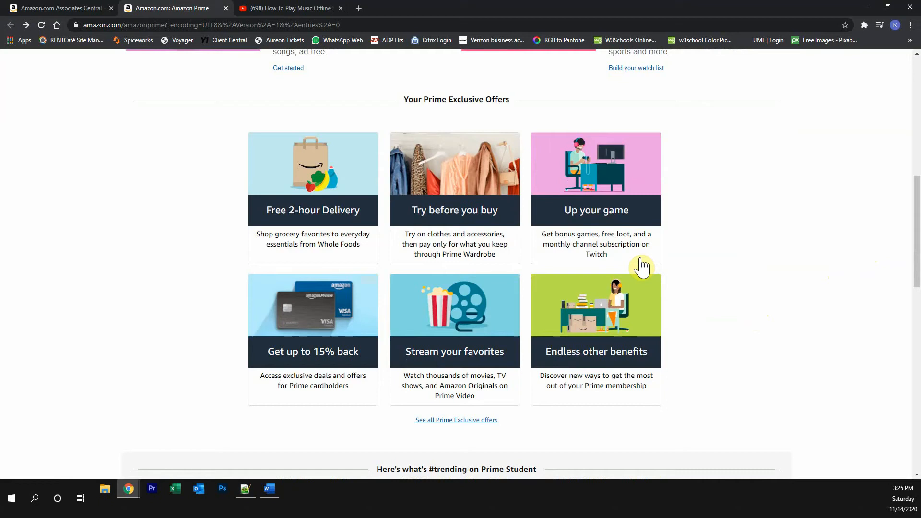
scroll("up", 3)
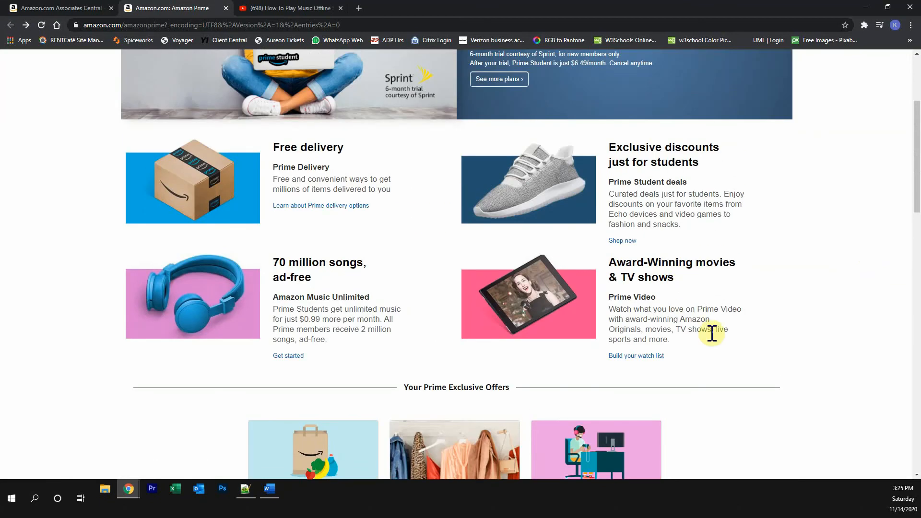
left_click(288, 7)
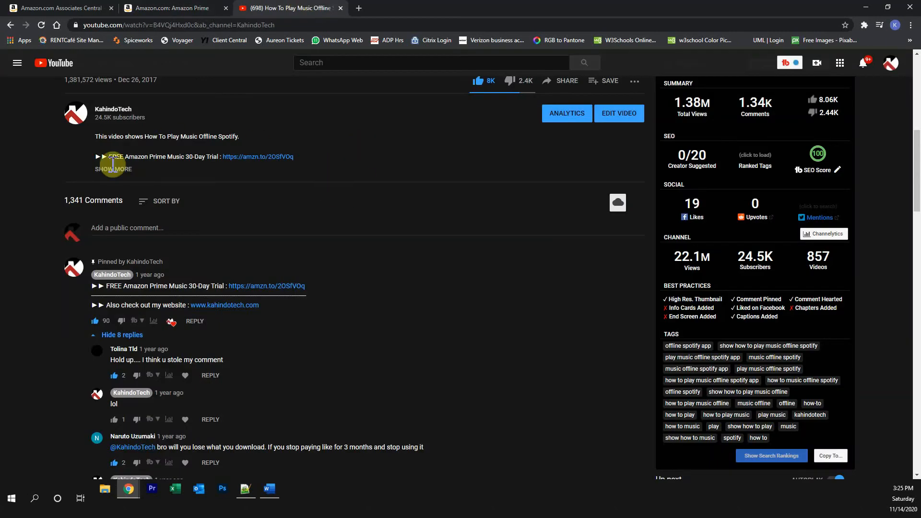
mouse_move(211, 274)
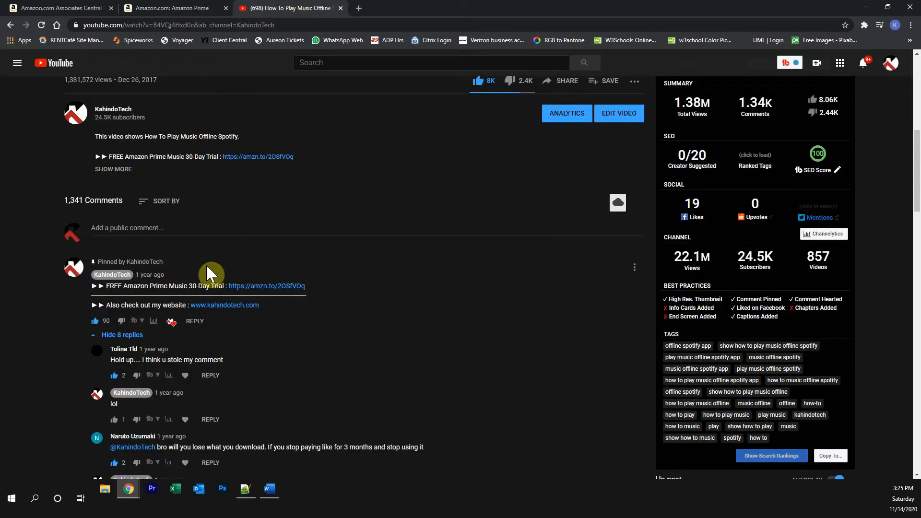
mouse_move(253, 311)
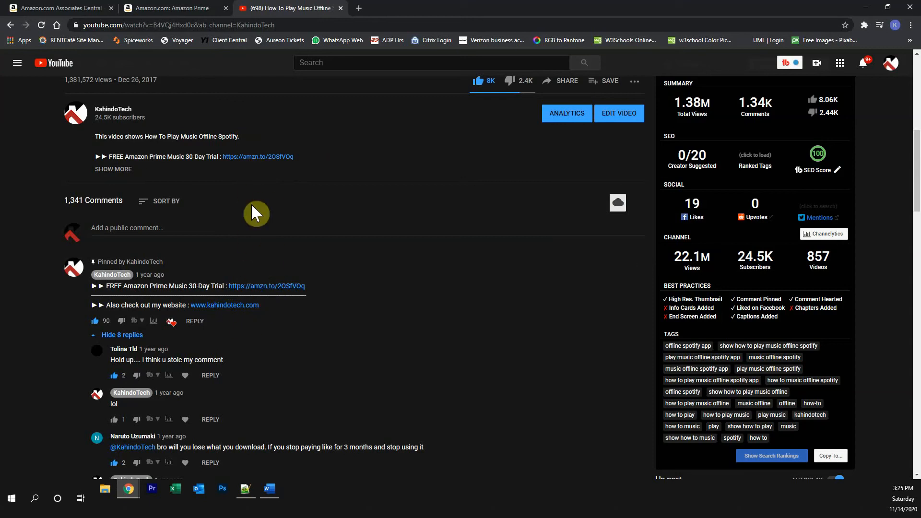
Step: Return from the YouTube video to the Amazon Prime Student page
left_click(170, 8)
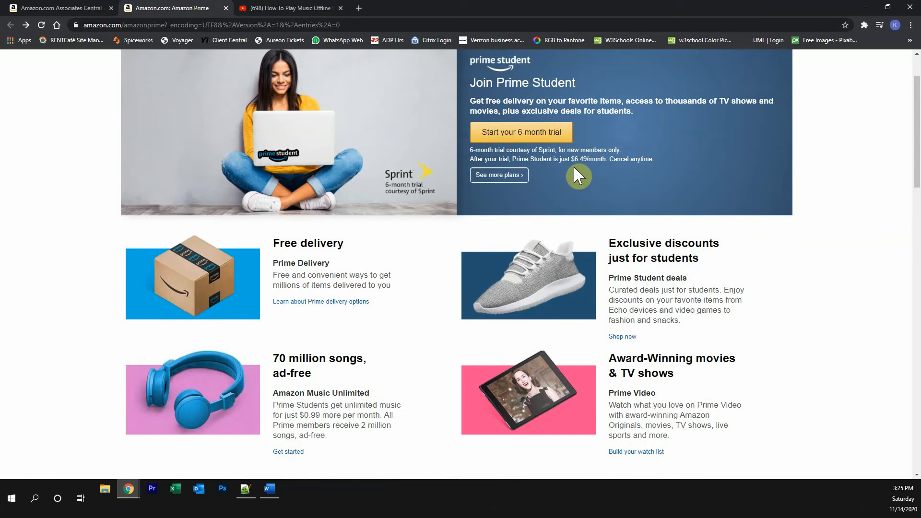
mouse_move(546, 147)
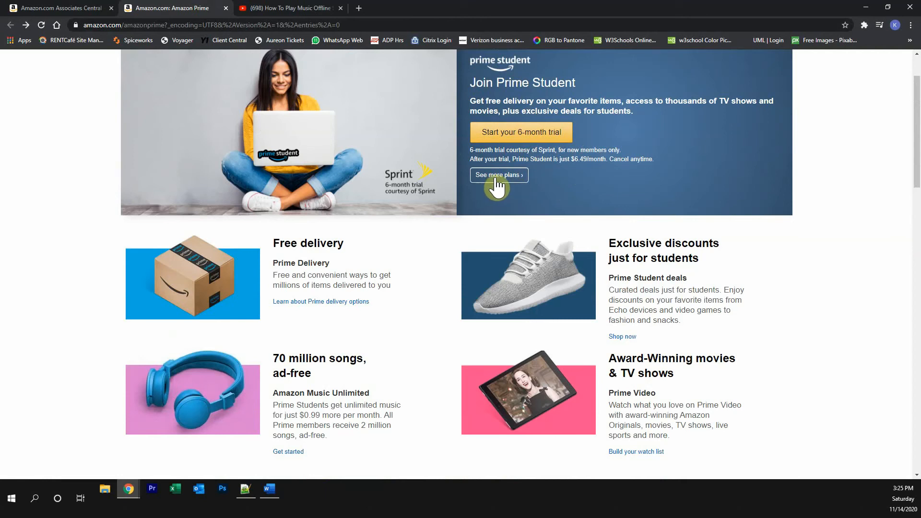
Step: View the other Prime Student membership plans, then the regular Prime option for non-students
left_click(498, 175)
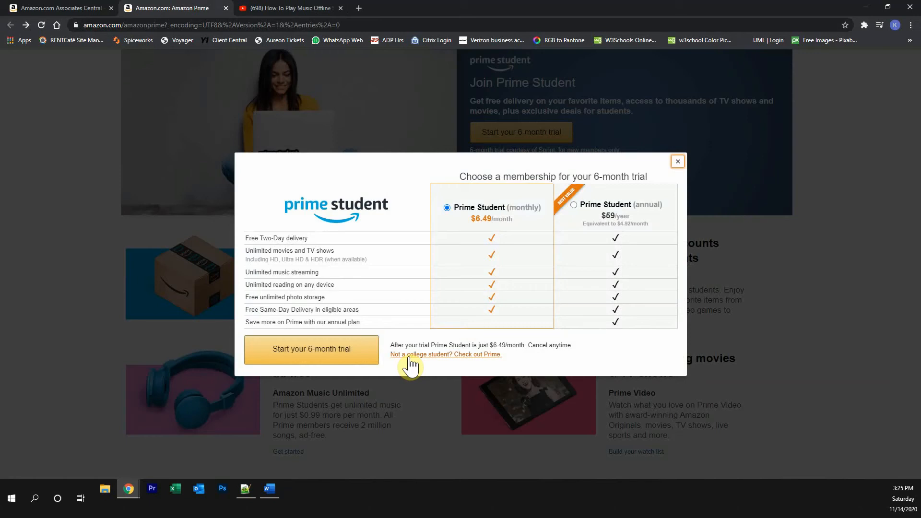
left_click(445, 354)
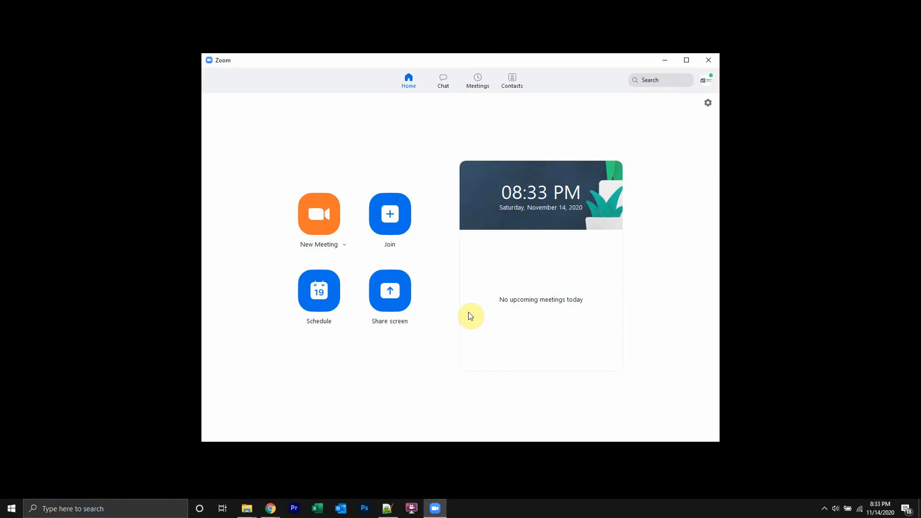
Step: Start a New Meeting from the Zoom home screen and join with computer audio
left_click(318, 213)
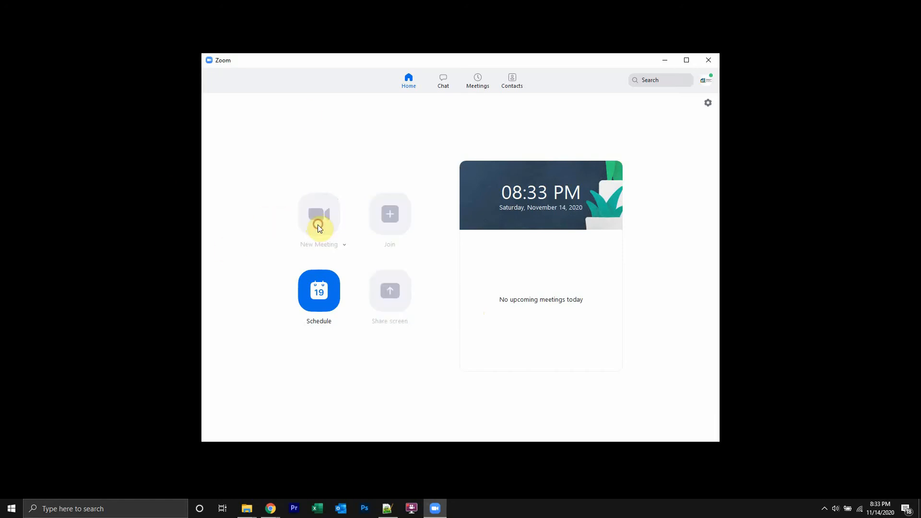
left_click(318, 214)
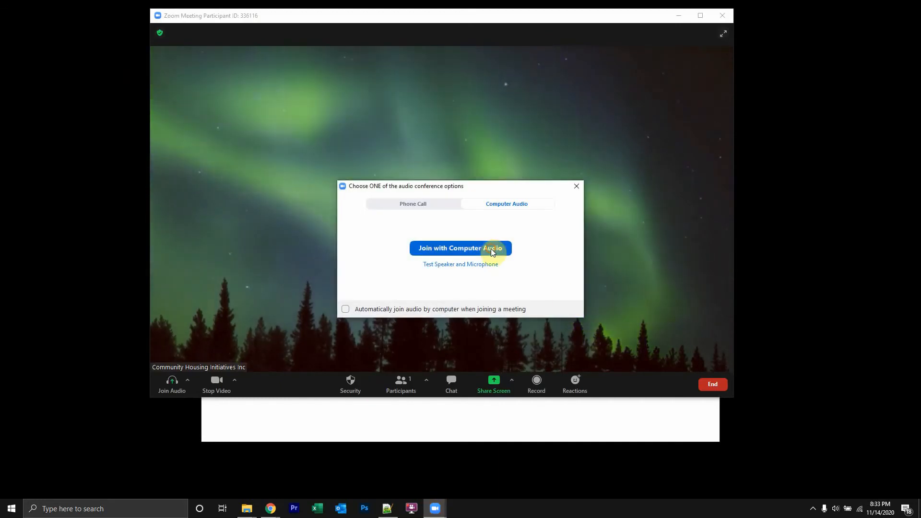
left_click(460, 248)
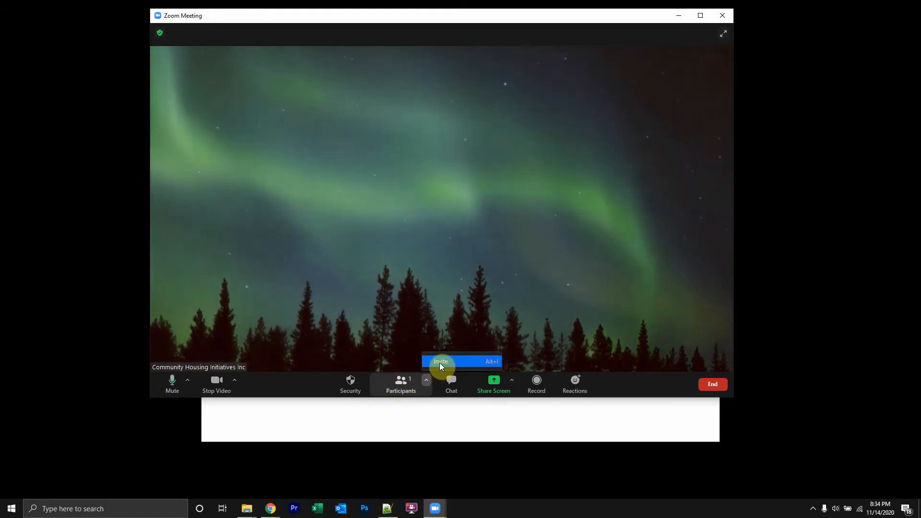
Step: Bring up the meeting's Invite window, pick a contact, then dismiss it
left_click(440, 361)
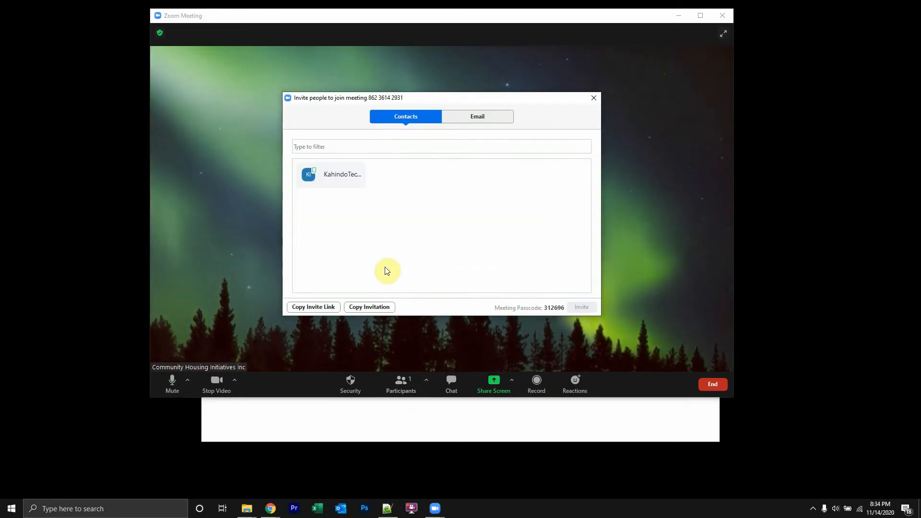
mouse_move(387, 200)
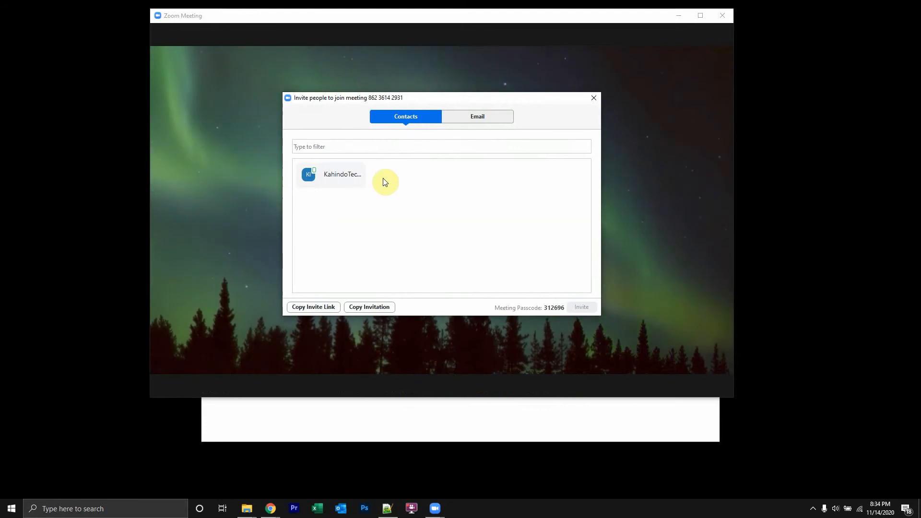
left_click(331, 174)
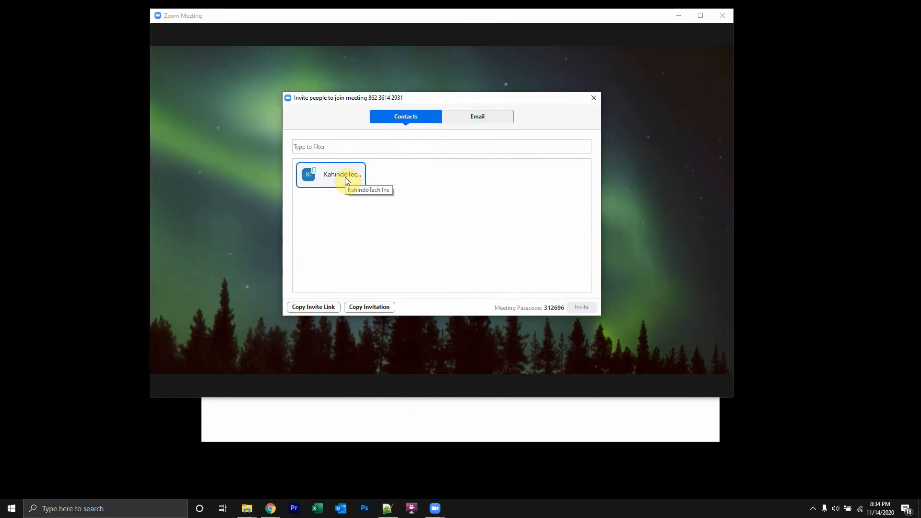
mouse_move(361, 154)
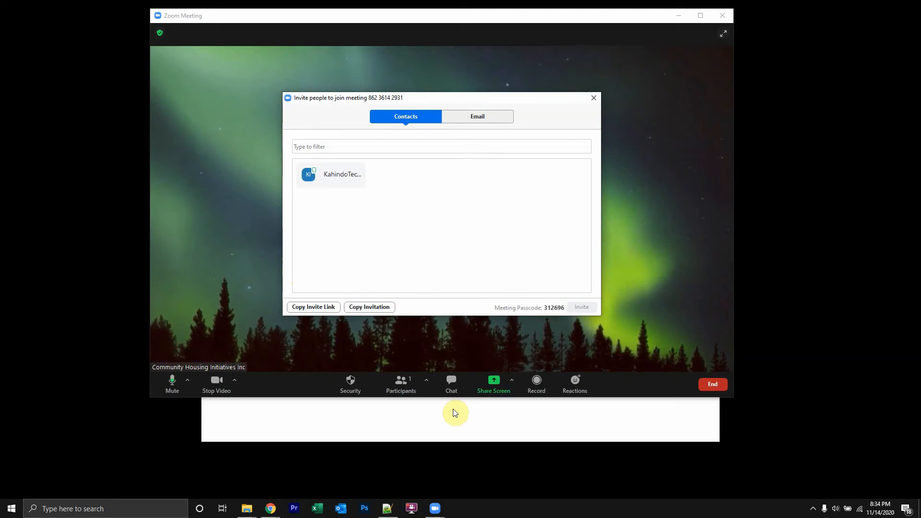
left_click(593, 98)
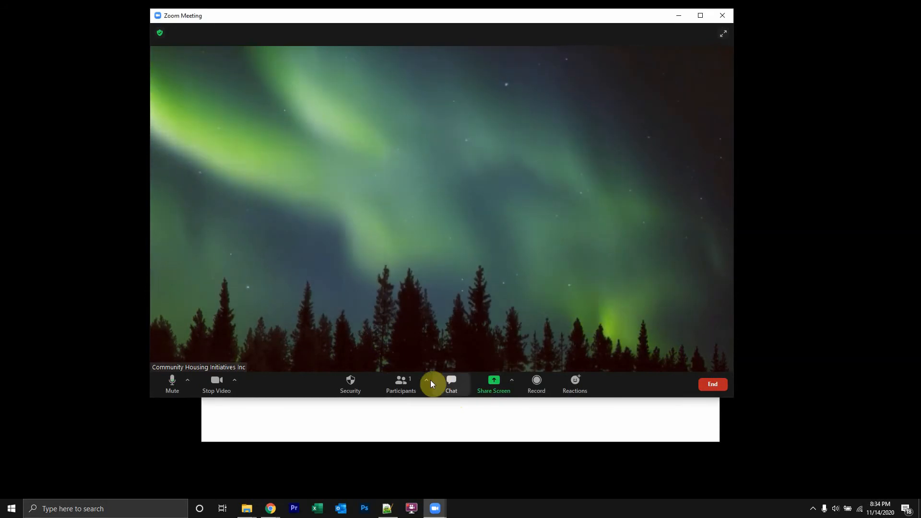
Step: Reopen the Invite window from the Participants menu and copy the full meeting invitation text
left_click(400, 384)
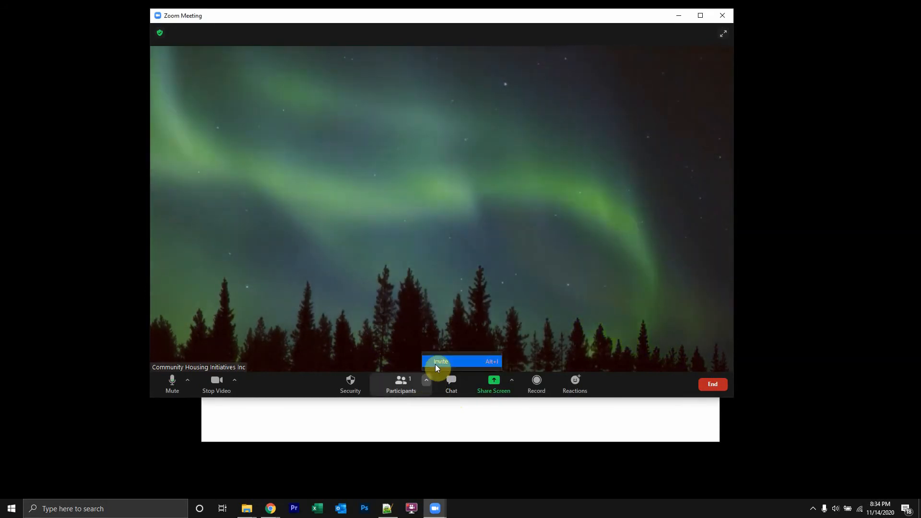
left_click(440, 361)
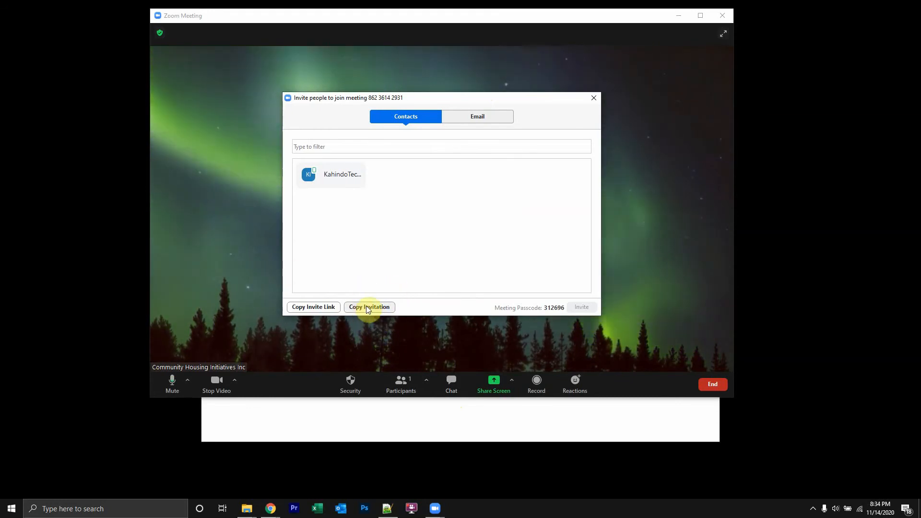
left_click(369, 307)
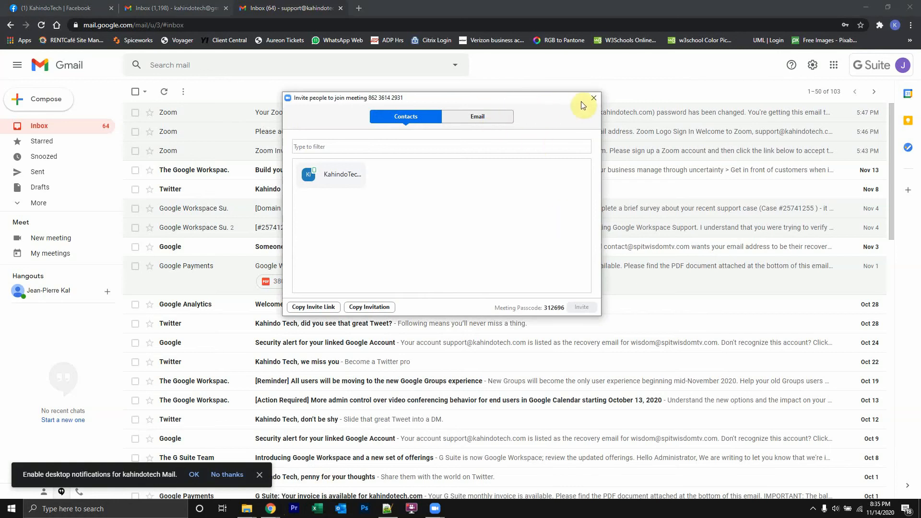
Step: Compose a new Gmail message to the suggested support contact and begin the subject with 'Zoom'
left_click(593, 98)
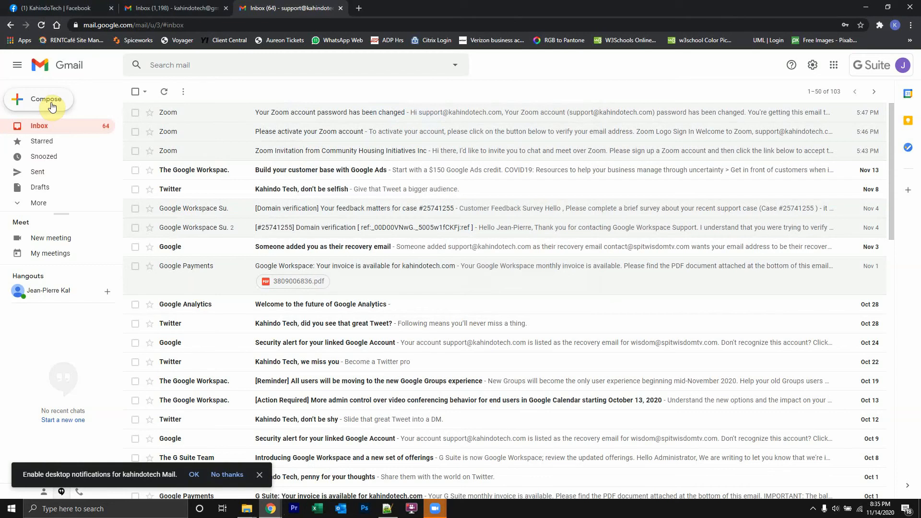
left_click(46, 99)
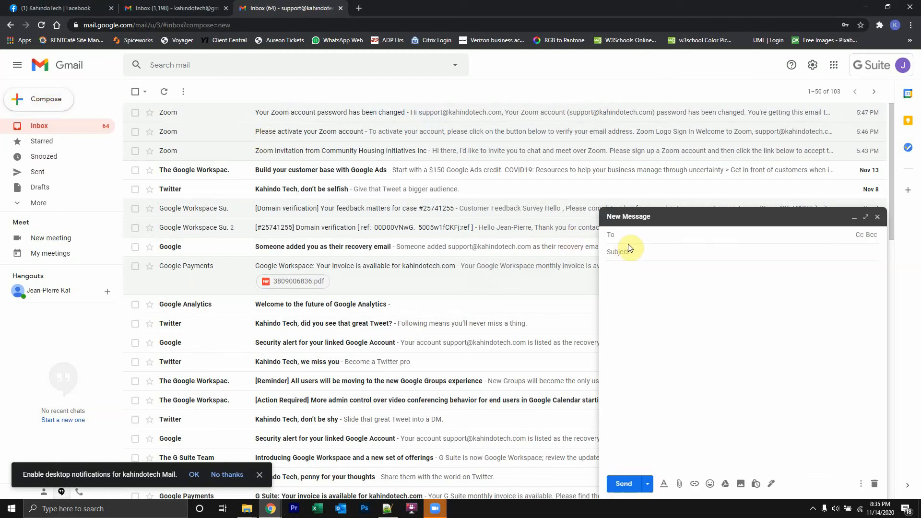
type("support")
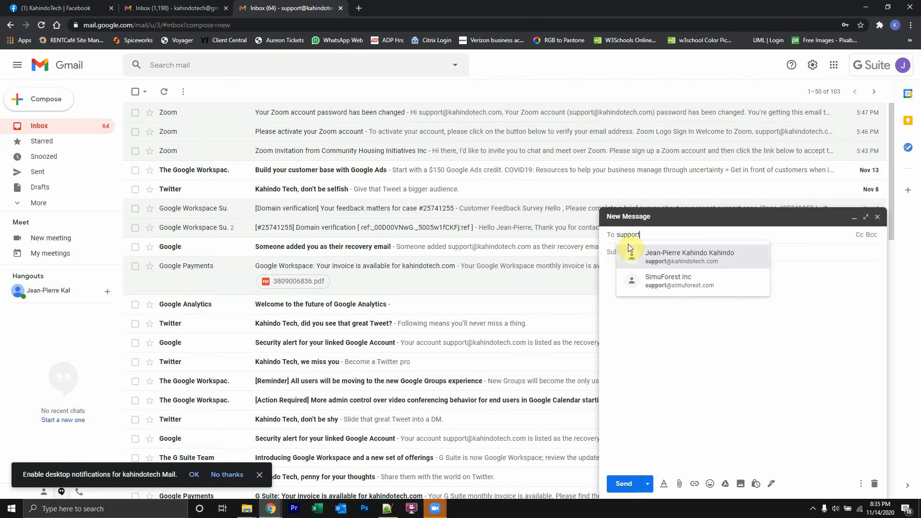
left_click(689, 256)
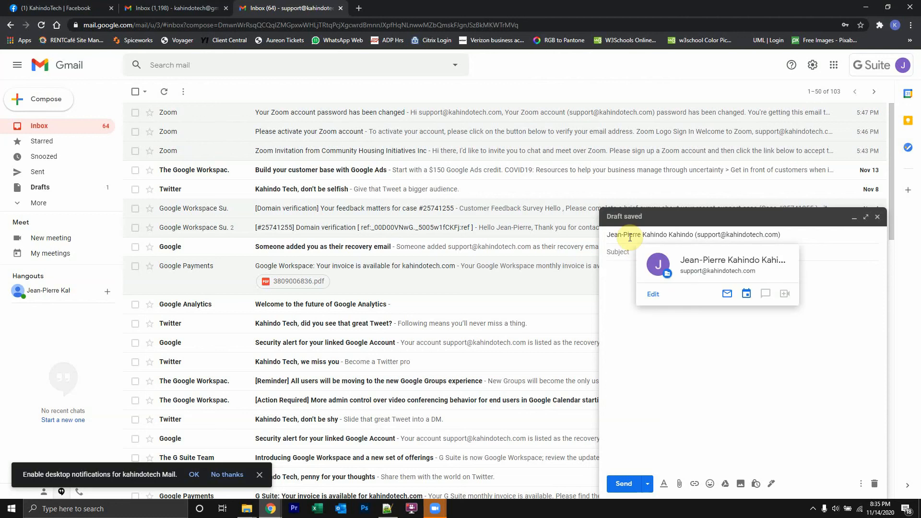
type("Zoom")
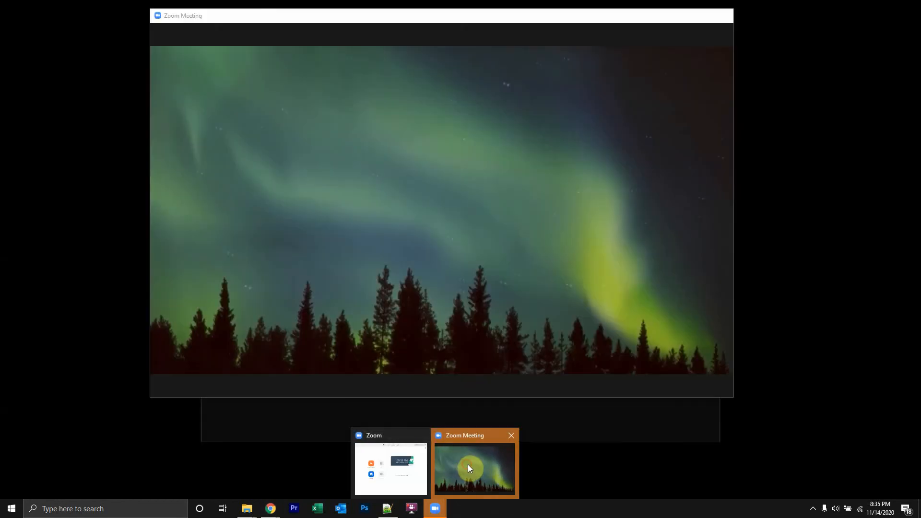
Step: Complete the subject 'Zoom Invite' and paste the copied Zoom meeting invitation into the message body
left_click(474, 464)
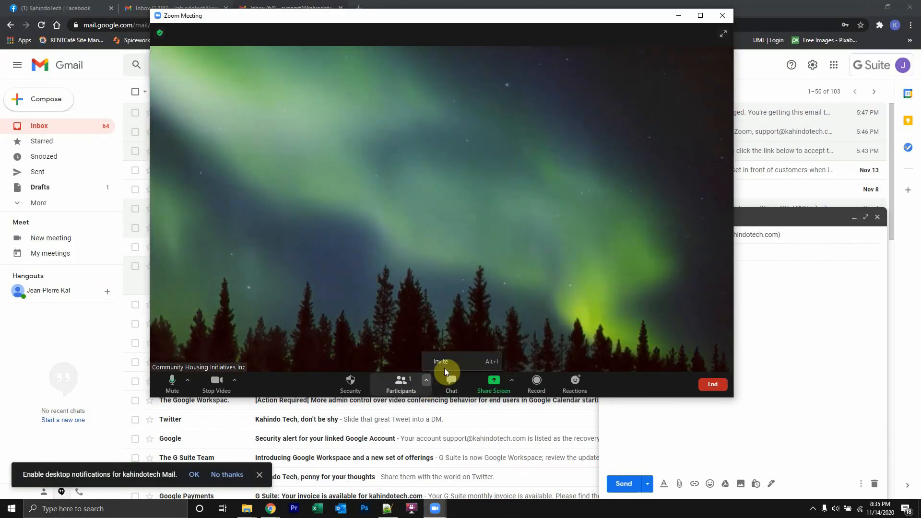
left_click(440, 362)
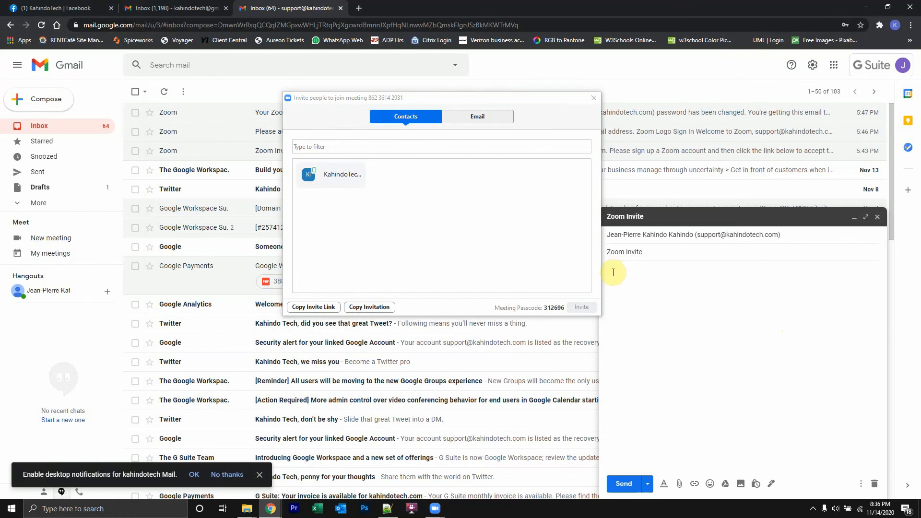
mouse_move(540, 127)
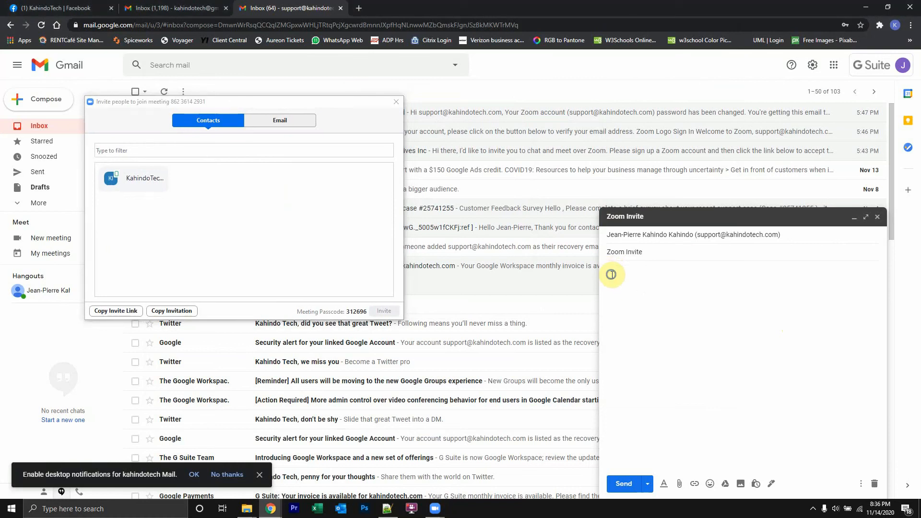
right_click(611, 274)
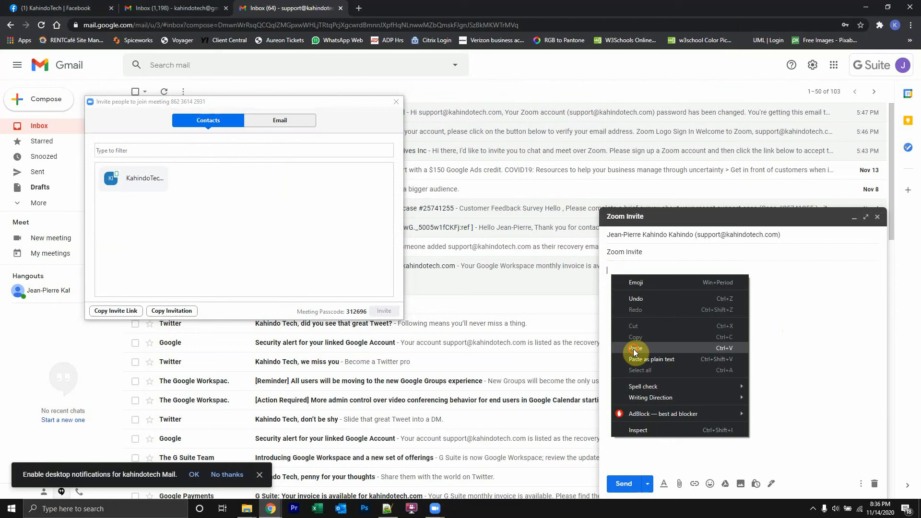
left_click(635, 348)
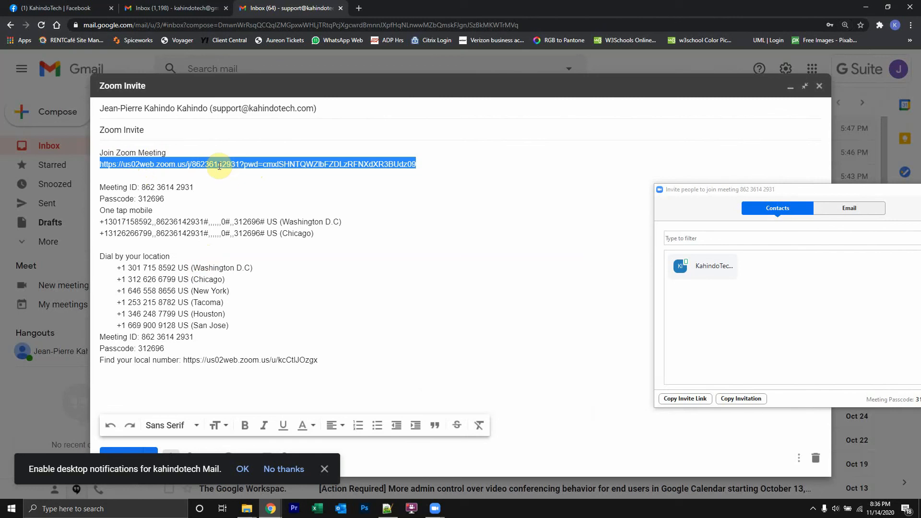
Step: Review the pasted join link in the body and send the Zoom Invite message
double_click(150, 198)
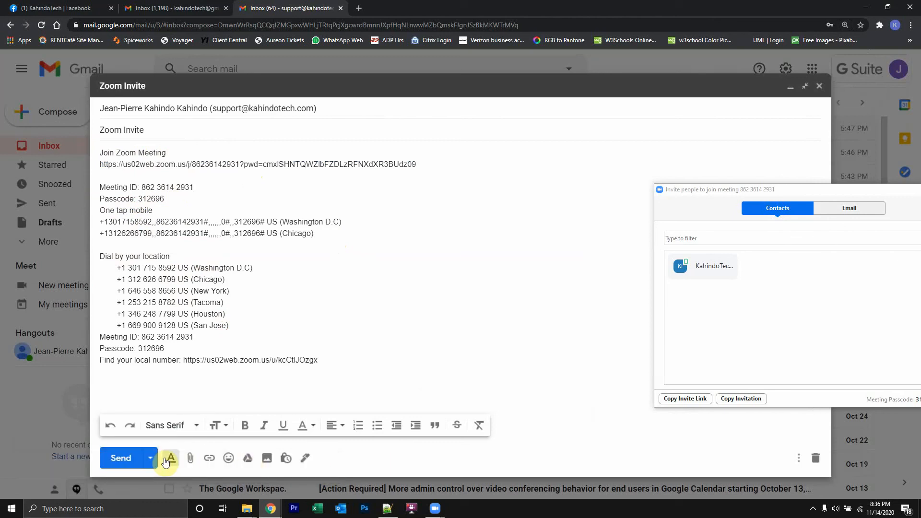
left_click(121, 458)
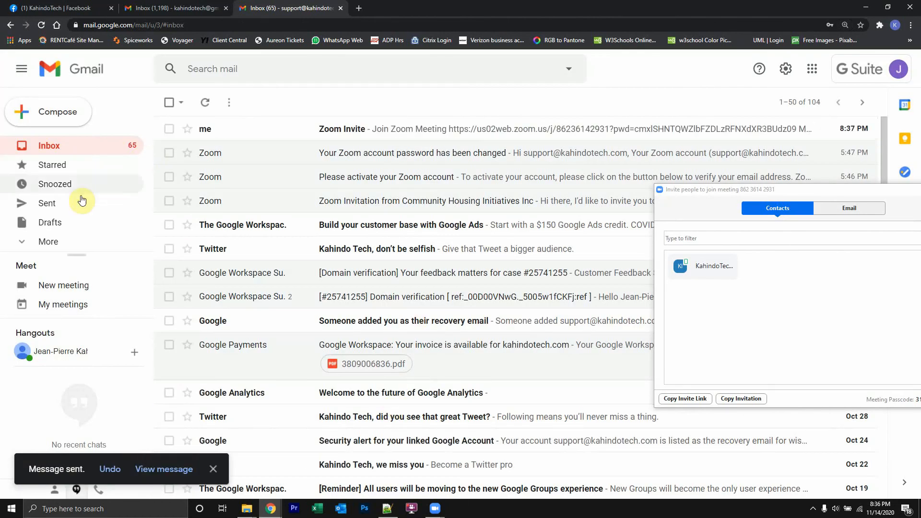
Step: Show the Sent folder and open the sent Zoom Invite message to check its contents
left_click(47, 203)
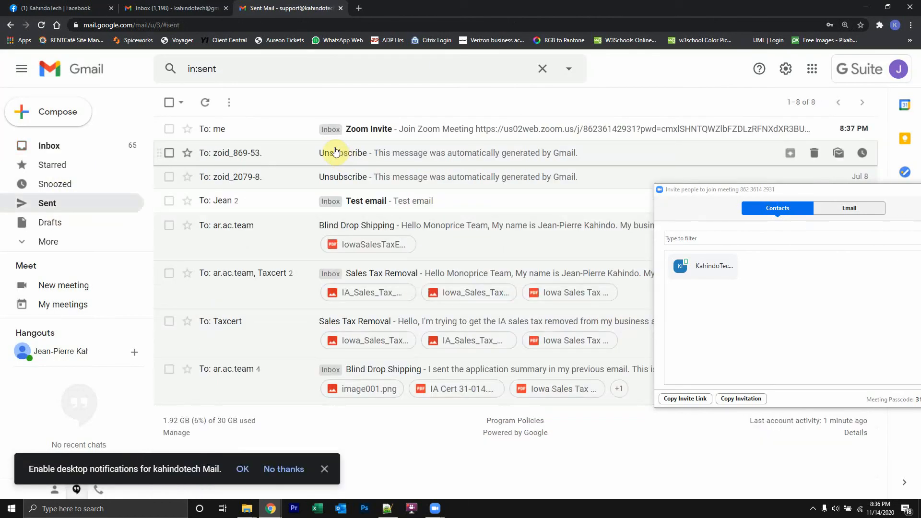
left_click(368, 129)
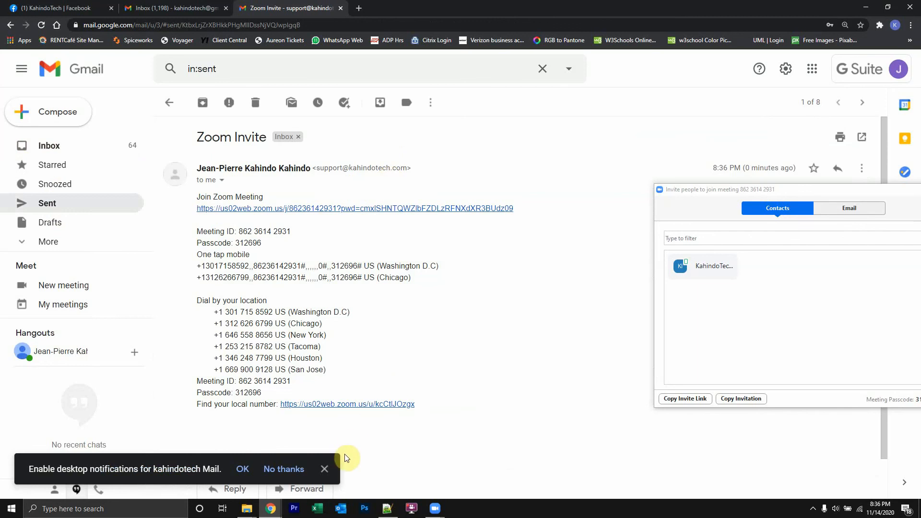
mouse_move(259, 261)
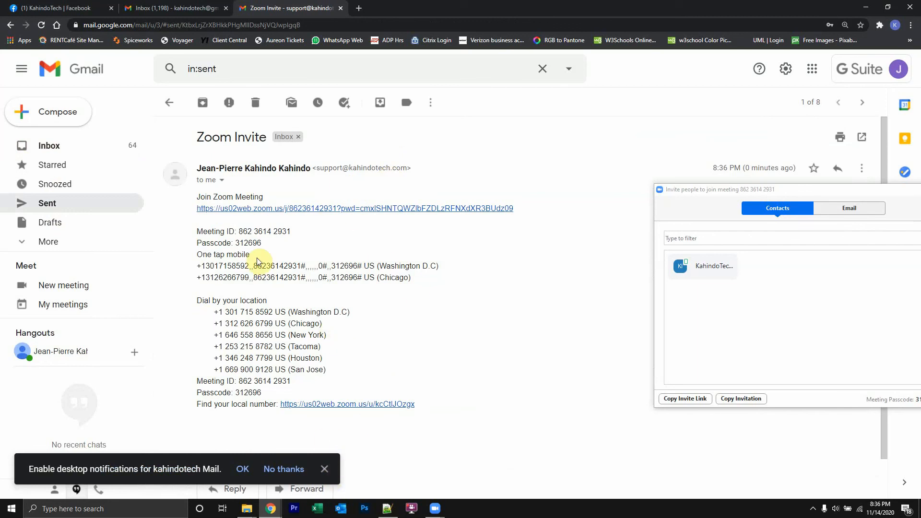
mouse_move(280, 278)
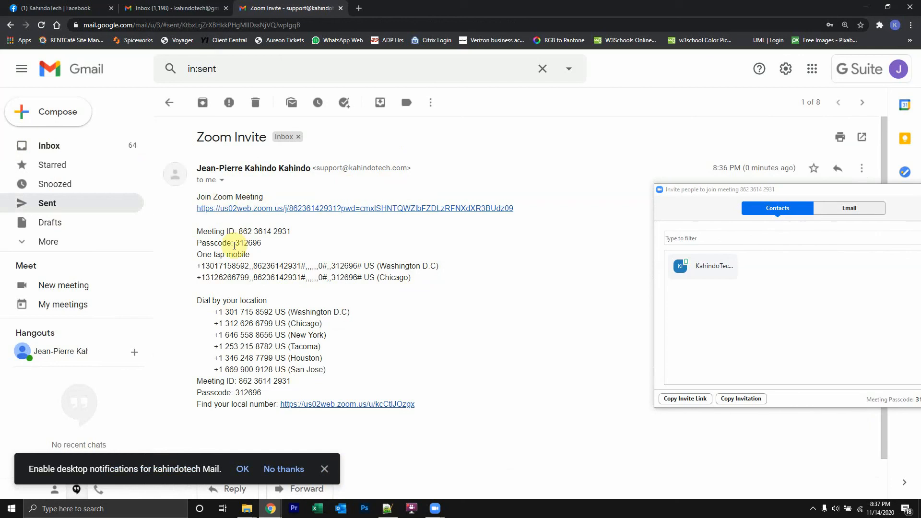
mouse_move(291, 260)
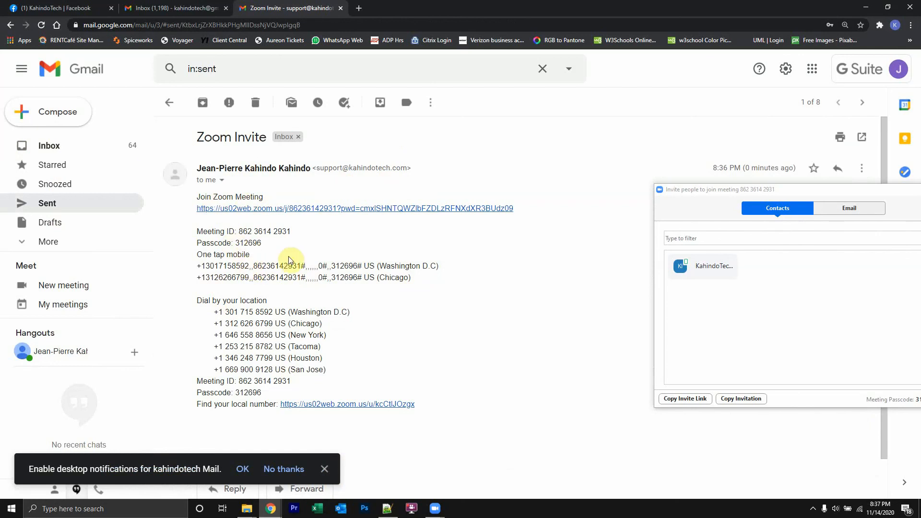